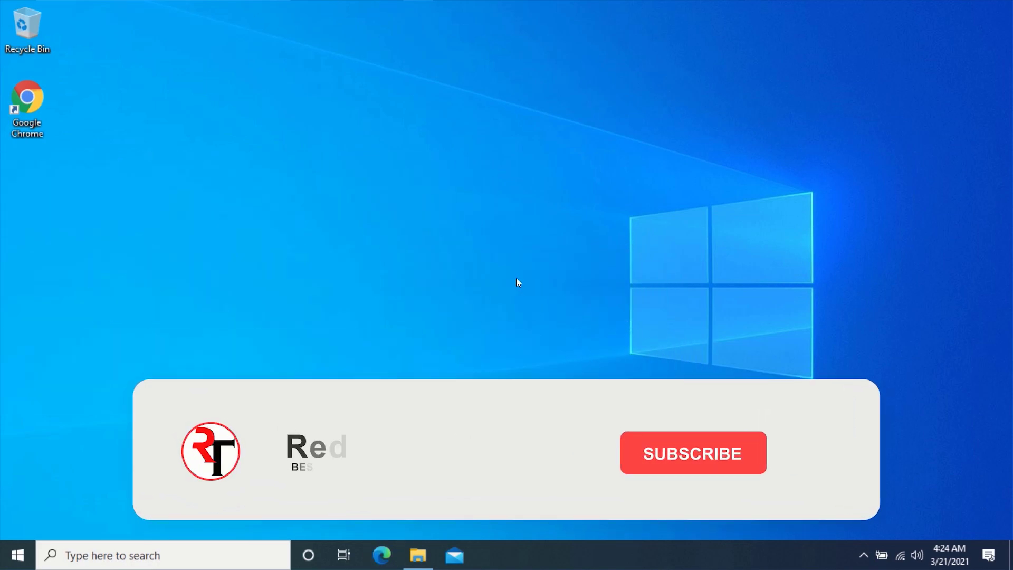
# - Enter the title 'Don't Buy a VPN: Use Google as a VPN', then load translate.google.com in Chrome
pyautogui.click(691, 451)
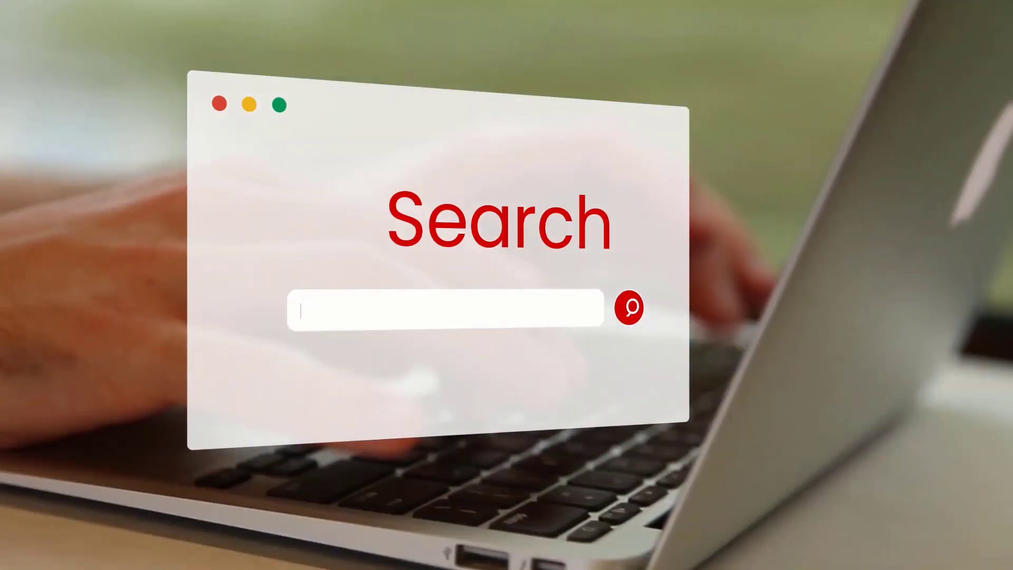
pyautogui.write("Don't Buy a VPN: Use Google")
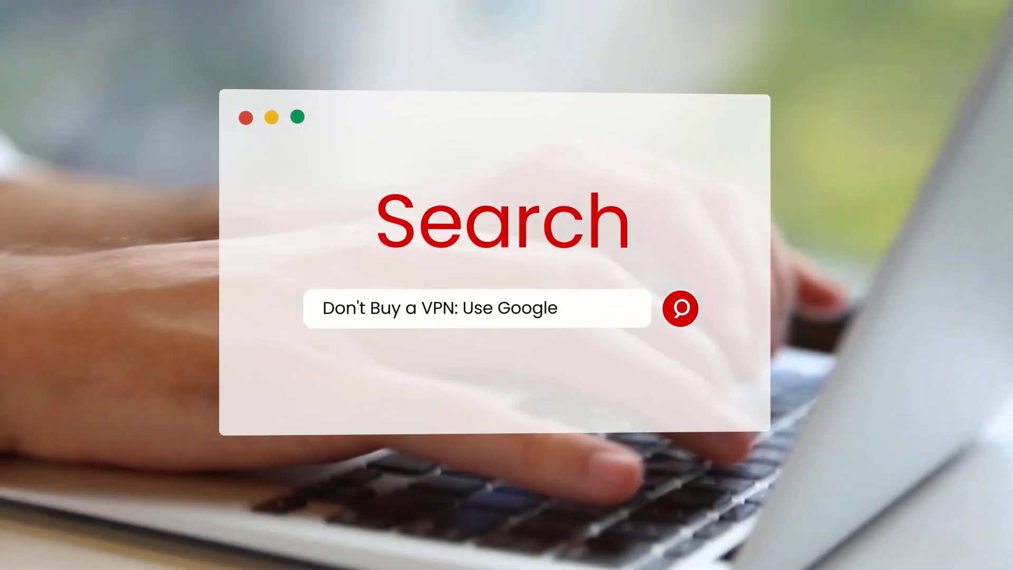
pyautogui.write('as a VPN')
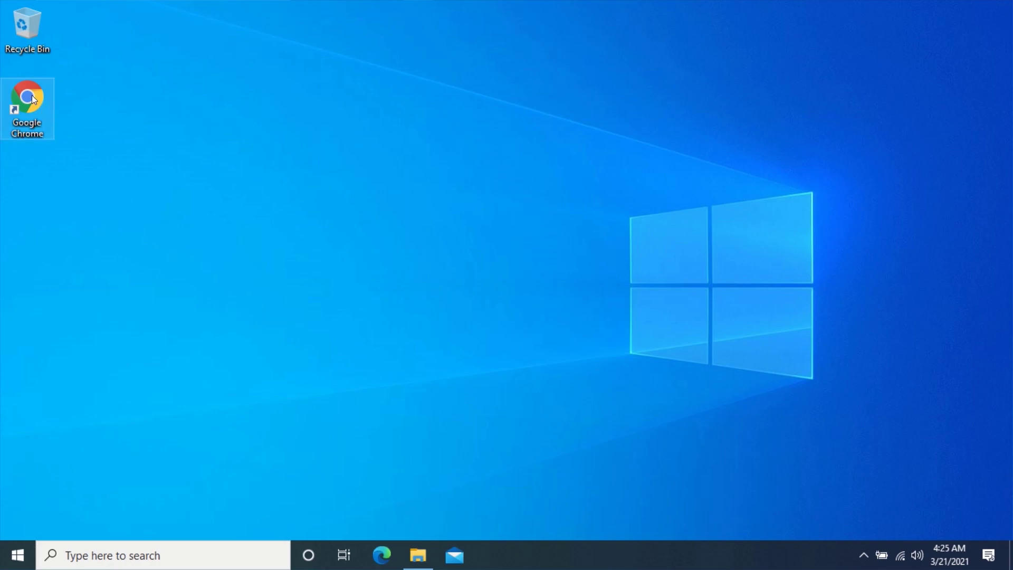
pyautogui.doubleClick(27, 98)
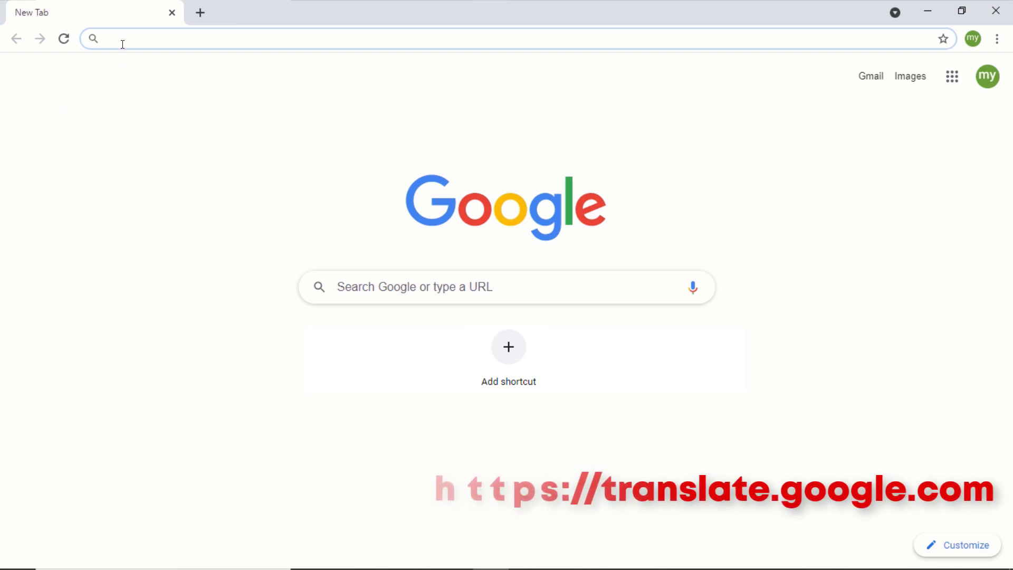
pyautogui.write('translate.google.com')
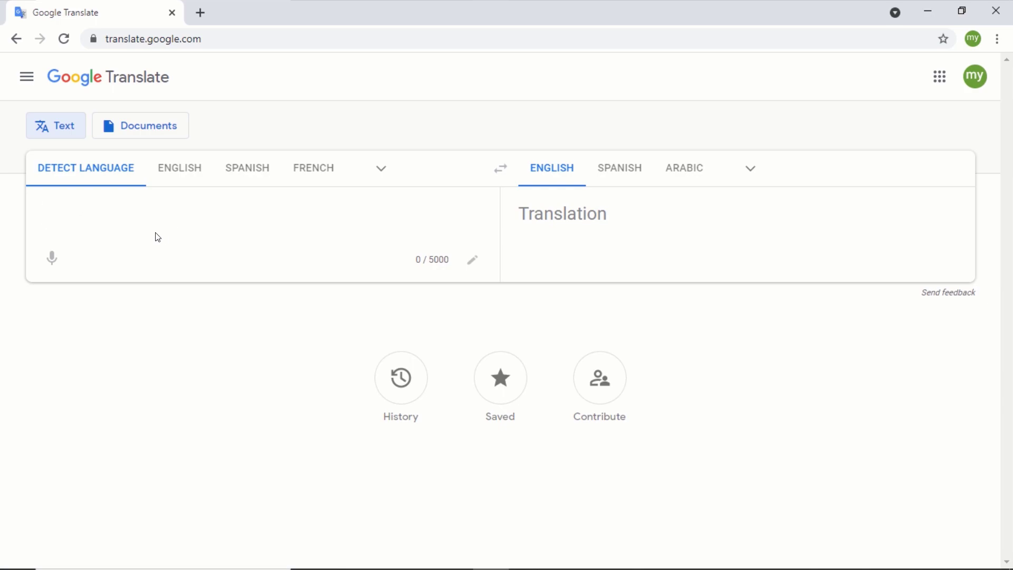
# - Enter whatismyipaddress.com as source text and follow the translated link to the proxied site
pyautogui.write('whatismy')
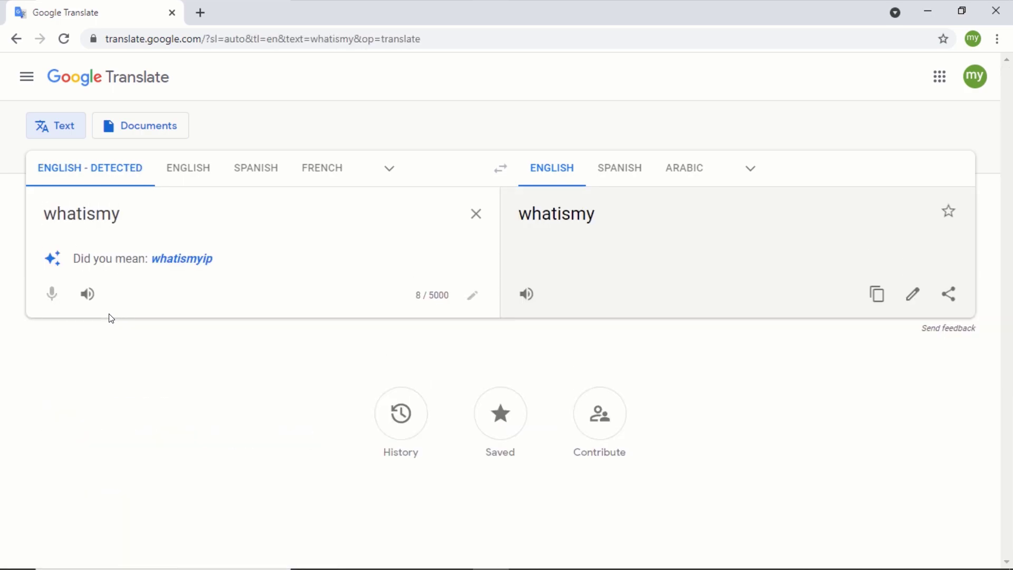
pyautogui.write('ipaddress.com')
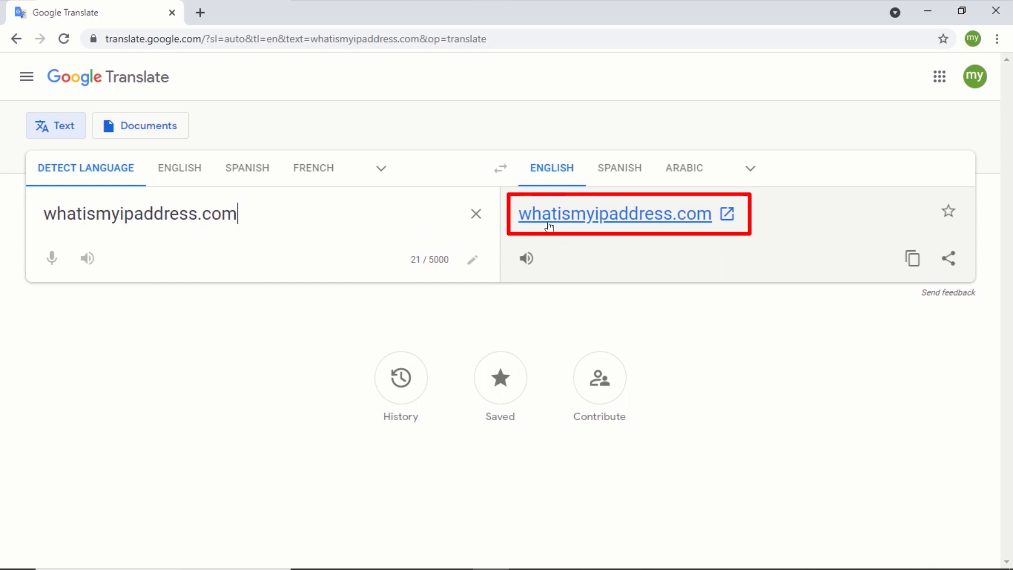
pyautogui.click(614, 214)
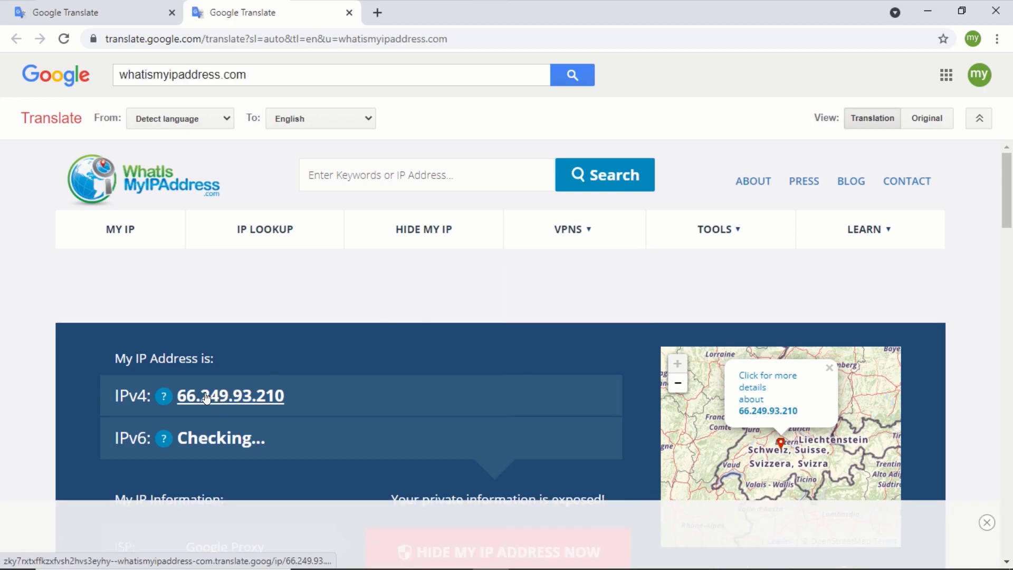
pyautogui.scroll(-3)
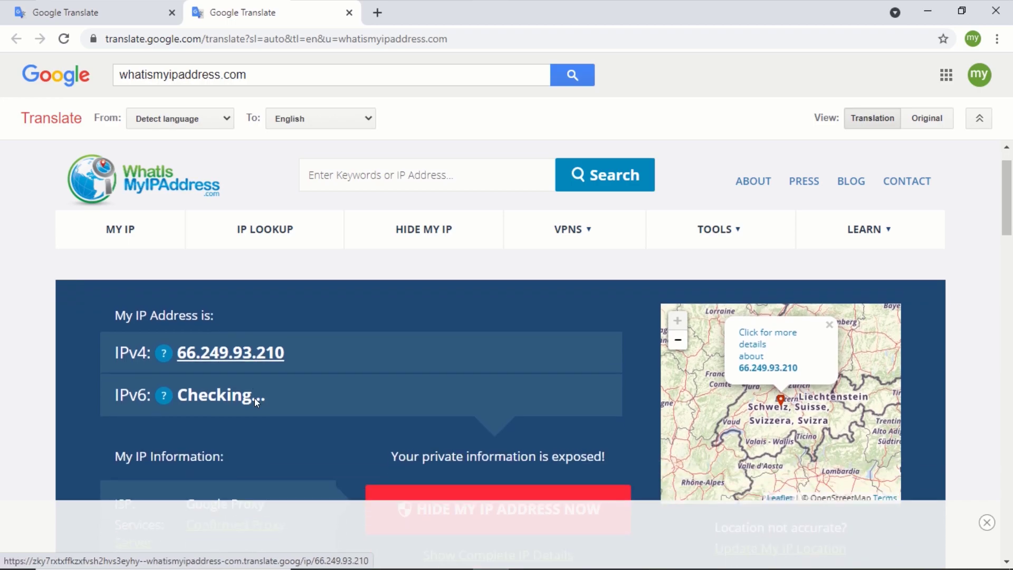
pyautogui.scroll(-3)
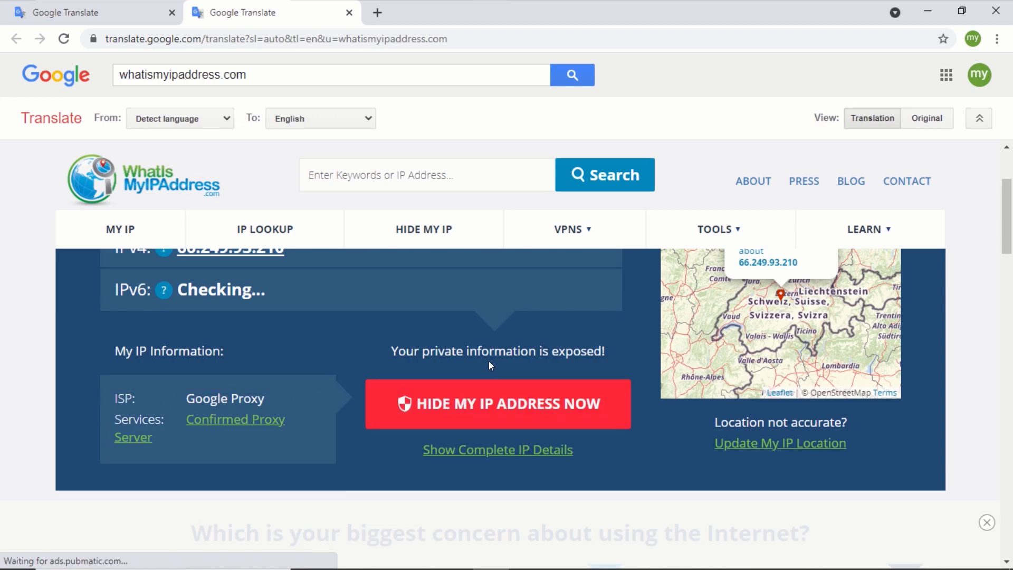
pyautogui.scroll(3)
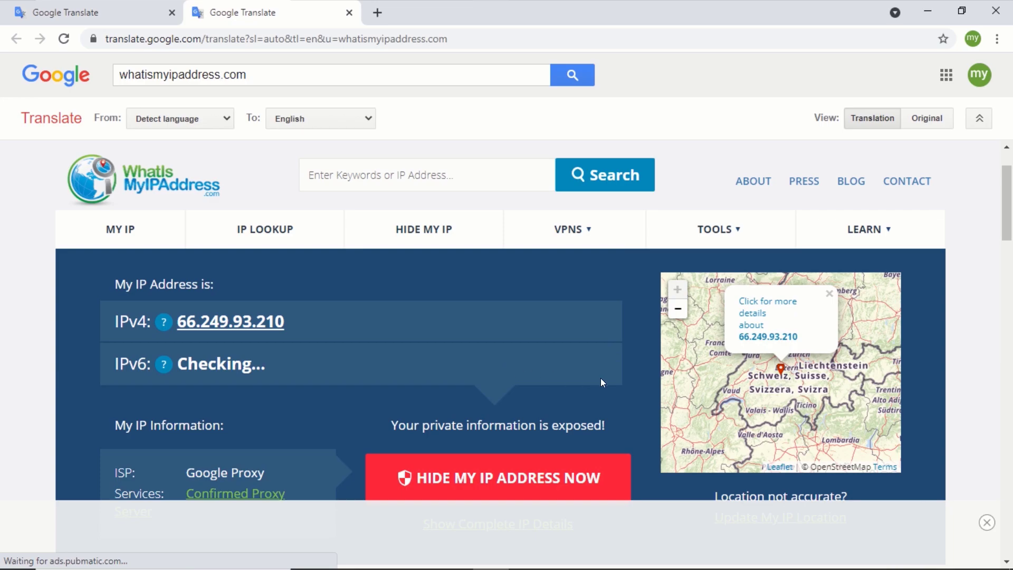
pyautogui.moveTo(759, 349)
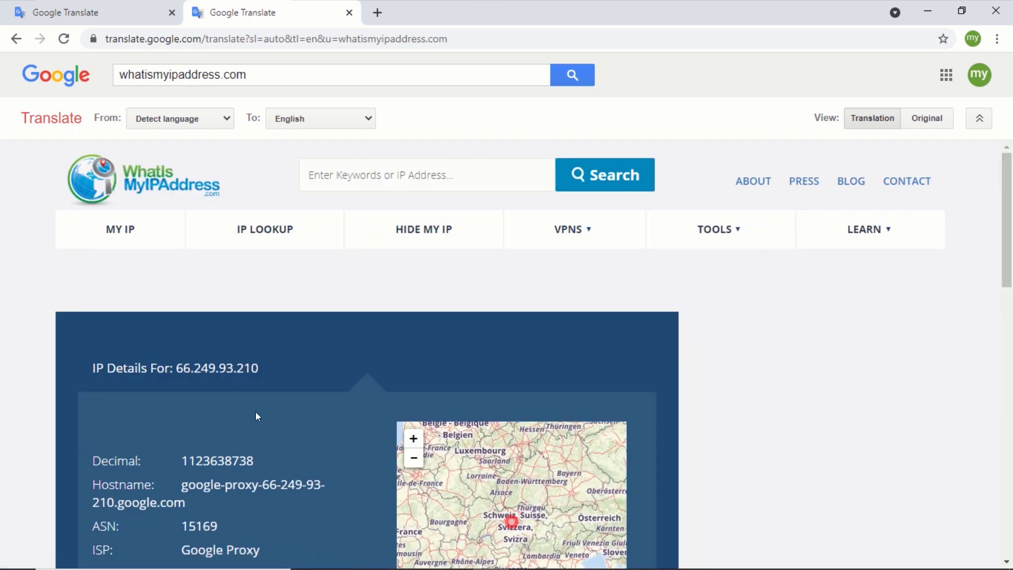
# - Scroll through the 66.249.93.210 IP details showing Google Proxy as ISP and organization
pyautogui.scroll(-3)
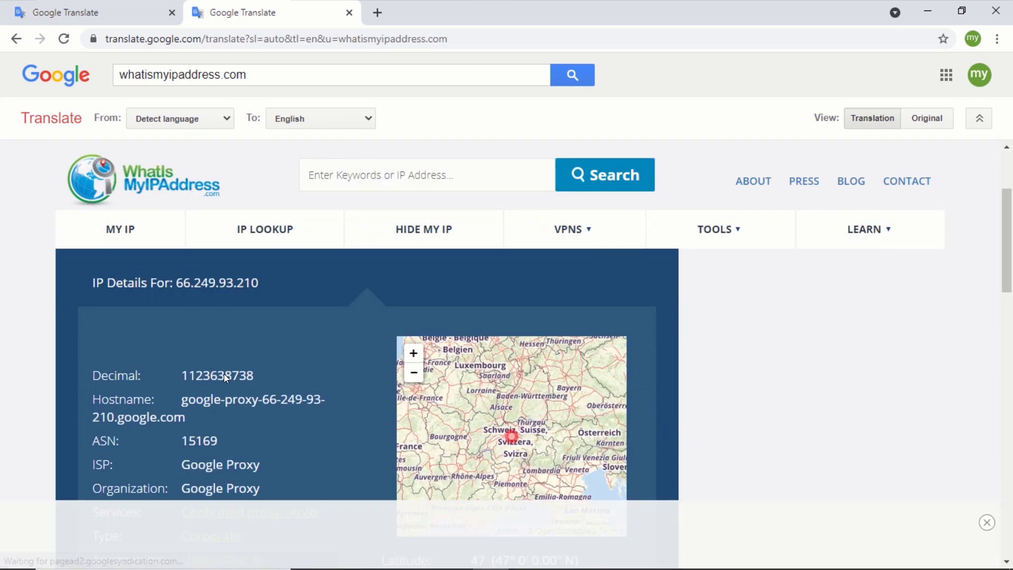
pyautogui.scroll(-3)
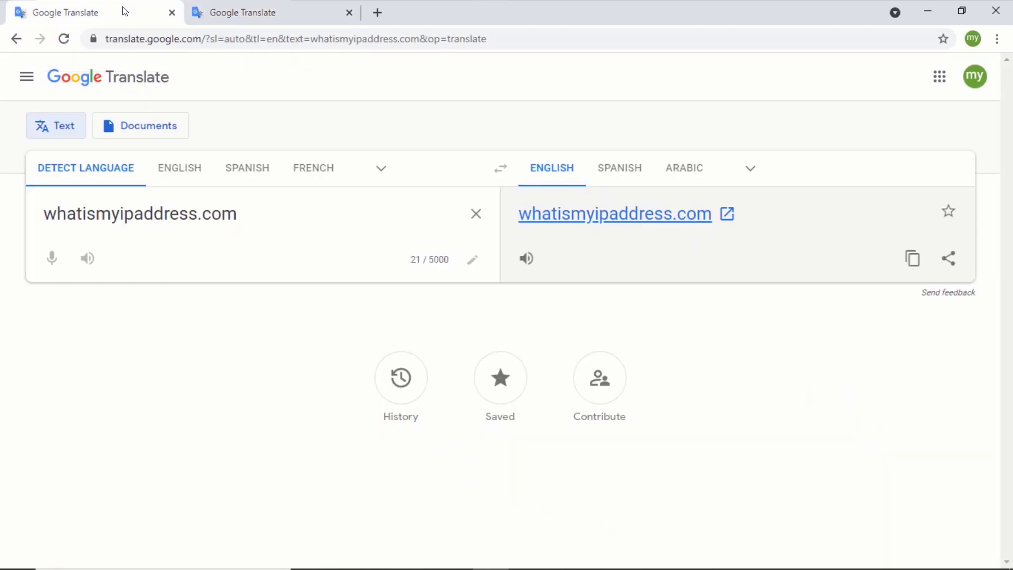
# - Replace the source address with youtube.com to get a proxied YouTube link
pyautogui.moveTo(65, 214); pyautogui.dragTo(237, 214)
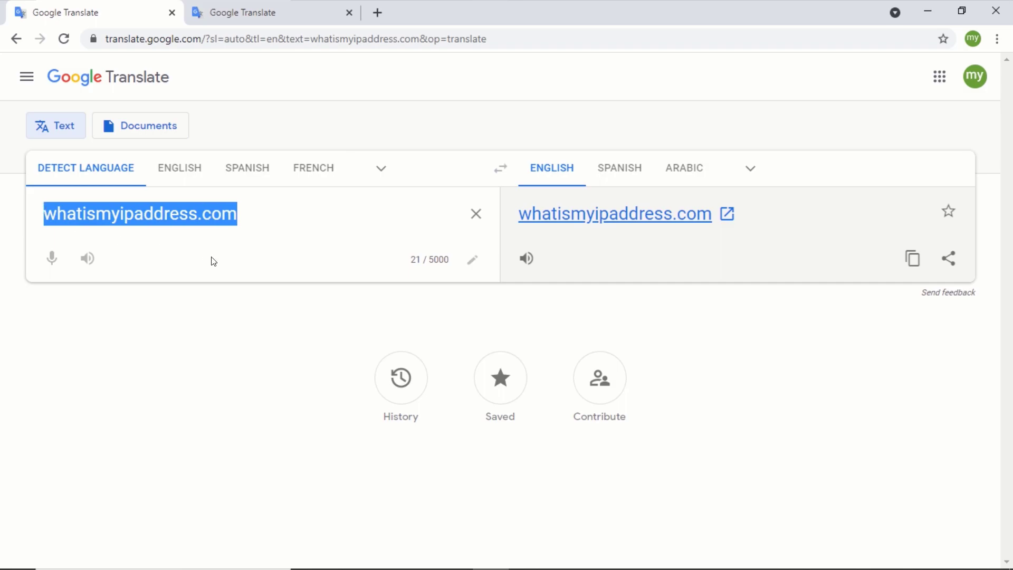
pyautogui.write('youtub')
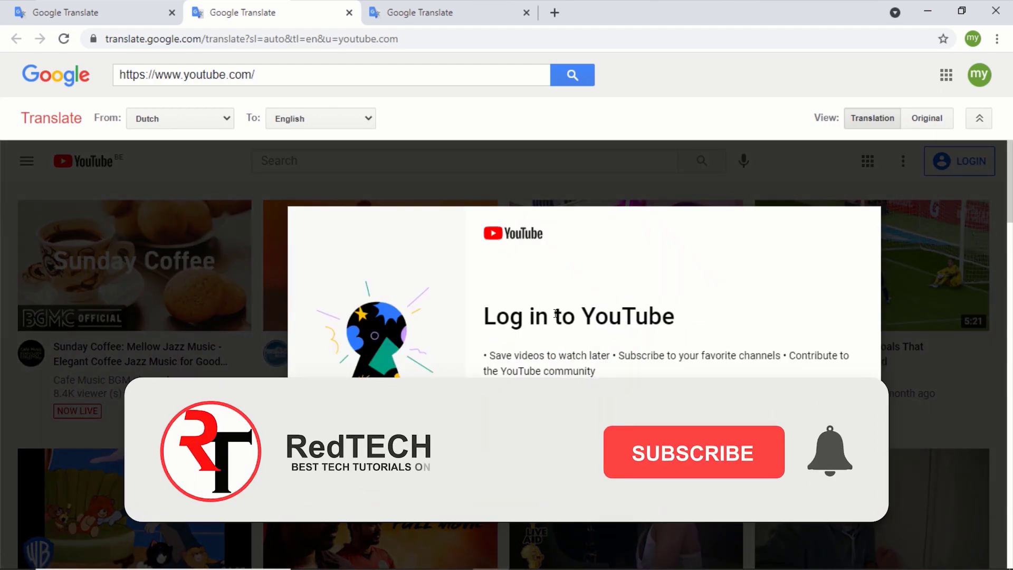
# - Close the 'Log in to YouTube' popup to reveal the proxied homepage videos
pyautogui.click(693, 452)
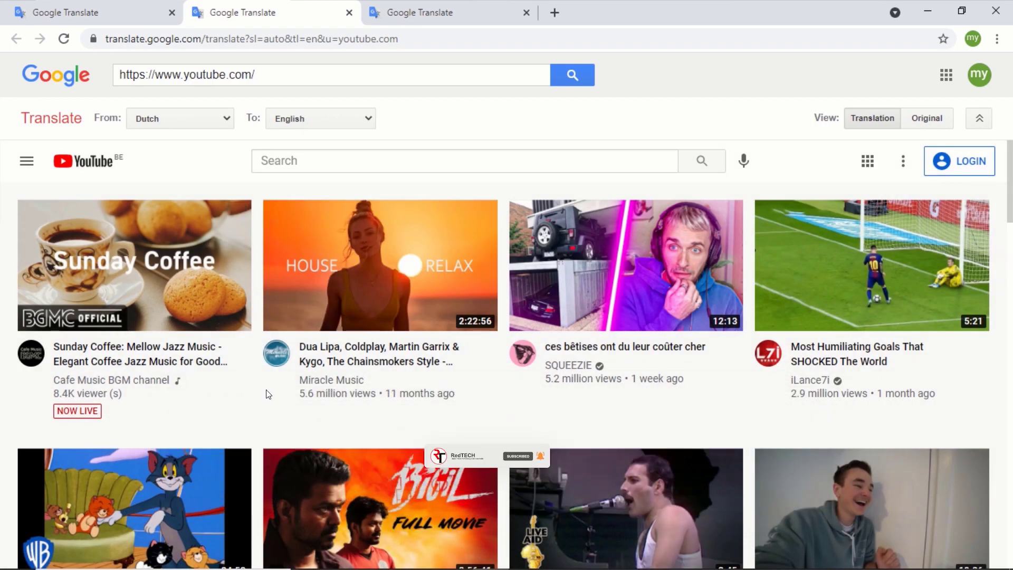
pyautogui.moveTo(109, 161)
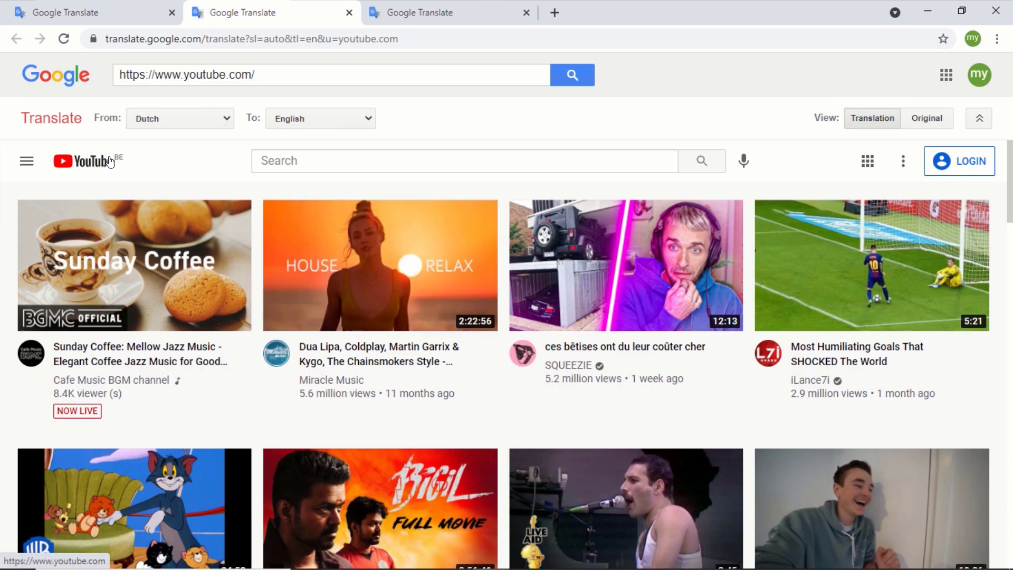